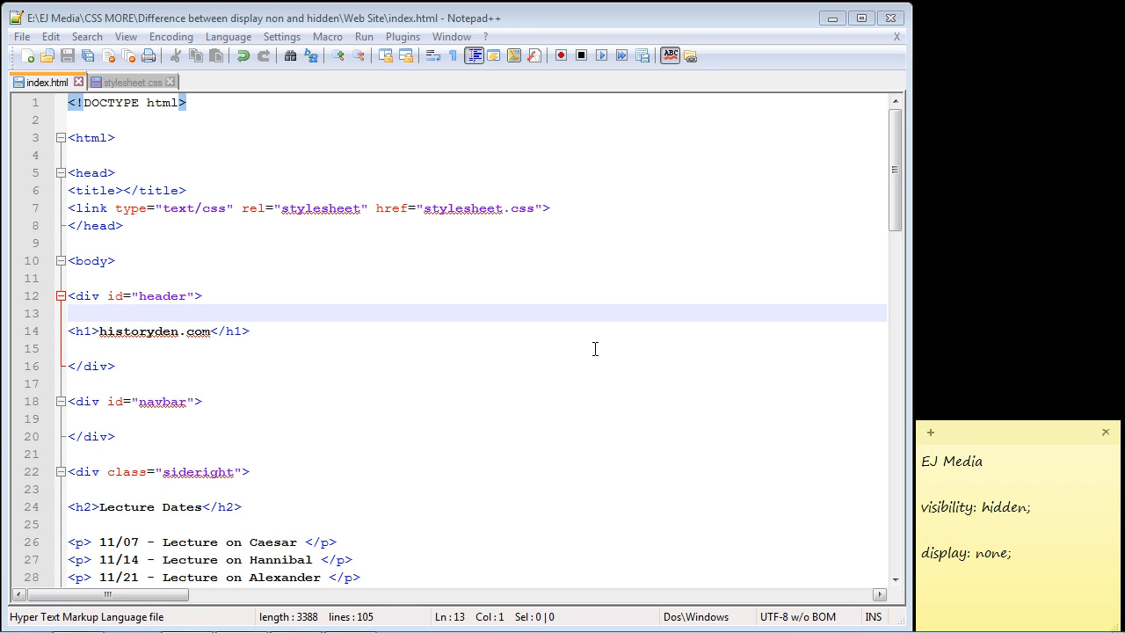
# Step: Launch historyden.com in Chrome and scroll through the Hannibal and Ancient Egypt sections
pyautogui.doubleClick(1002, 508)
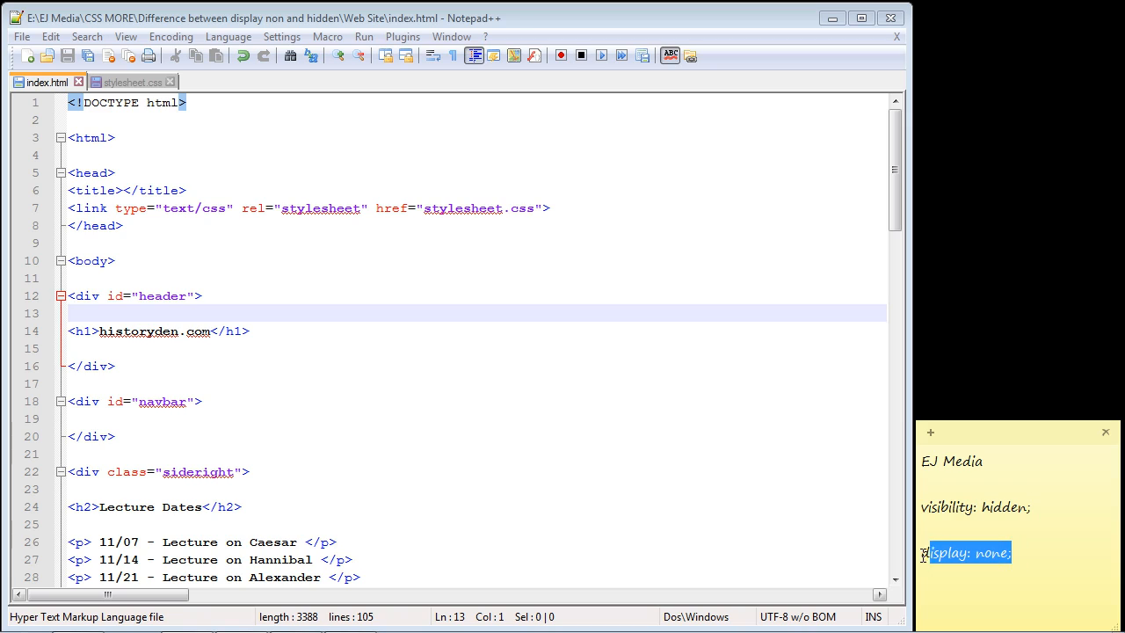
pyautogui.moveTo(991, 508)
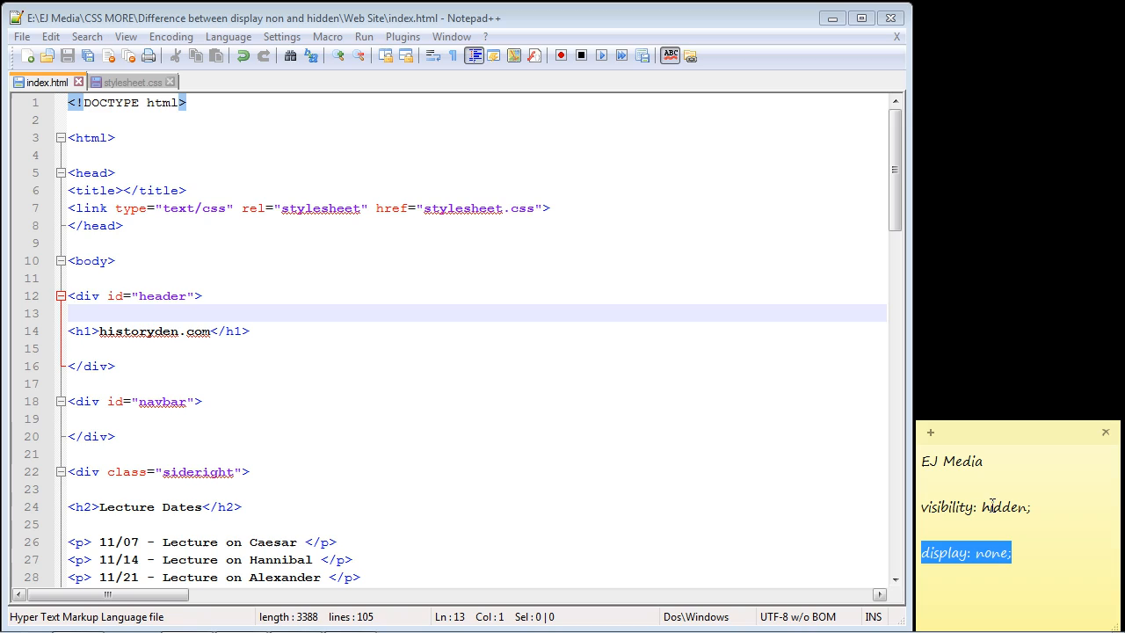
pyautogui.moveTo(790, 449)
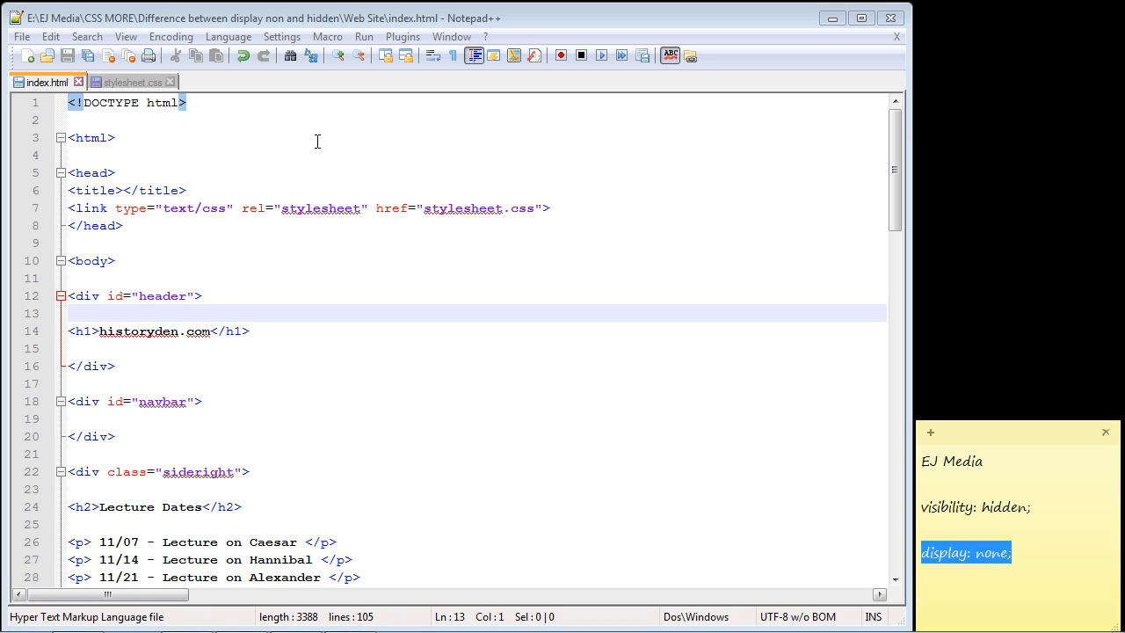
pyautogui.moveTo(381, 40)
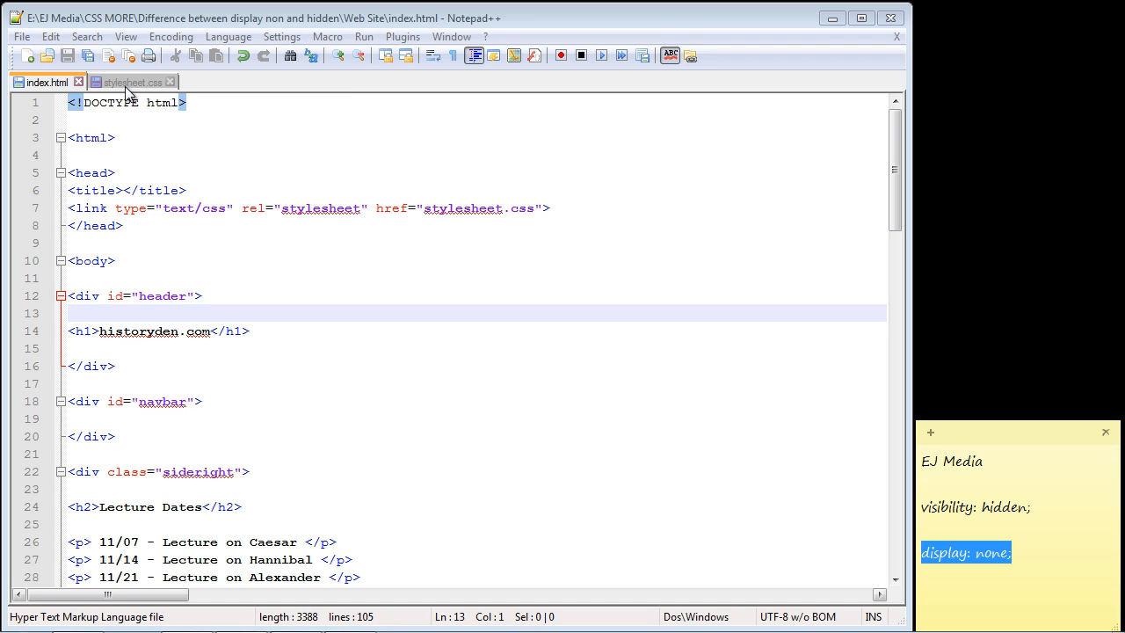
pyautogui.moveTo(360, 37)
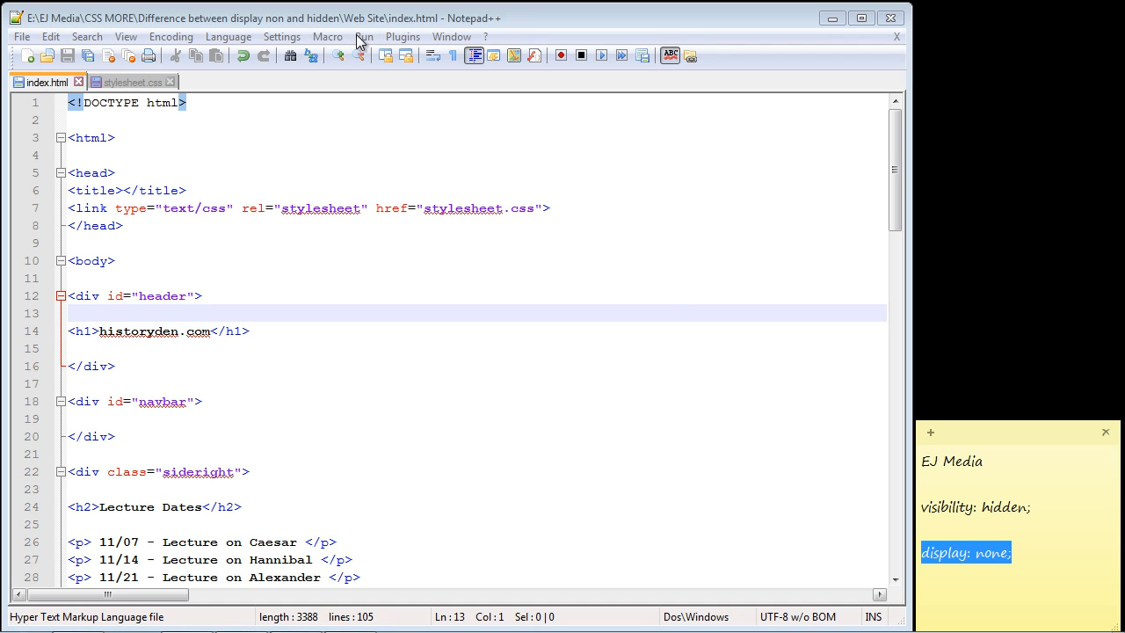
pyautogui.click(367, 36)
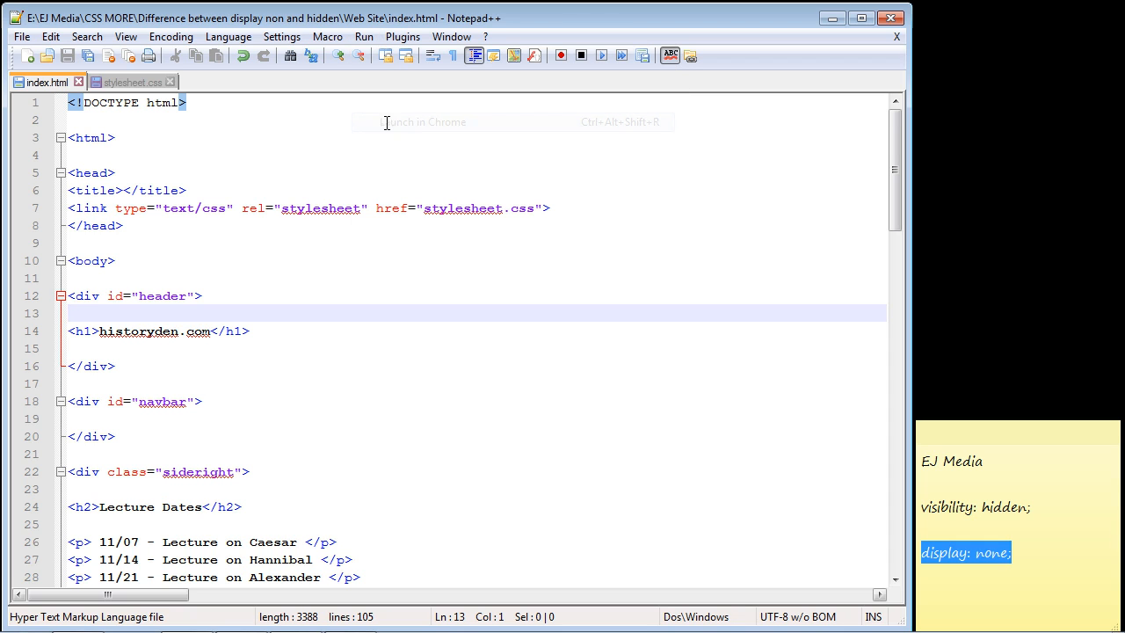
pyautogui.click(424, 121)
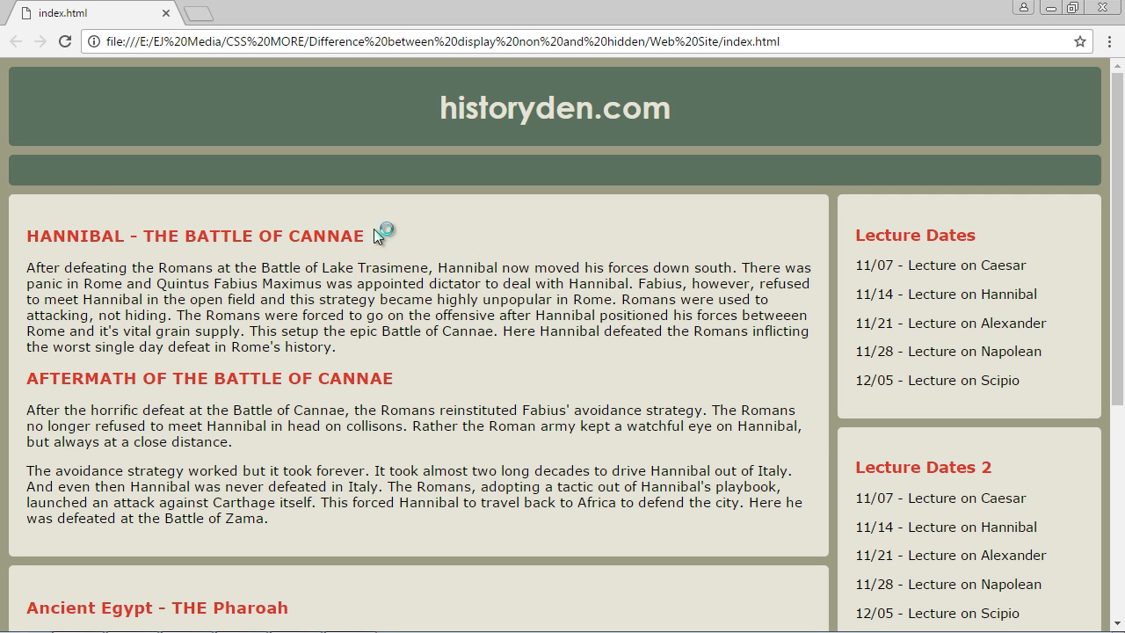
pyautogui.moveTo(548, 499)
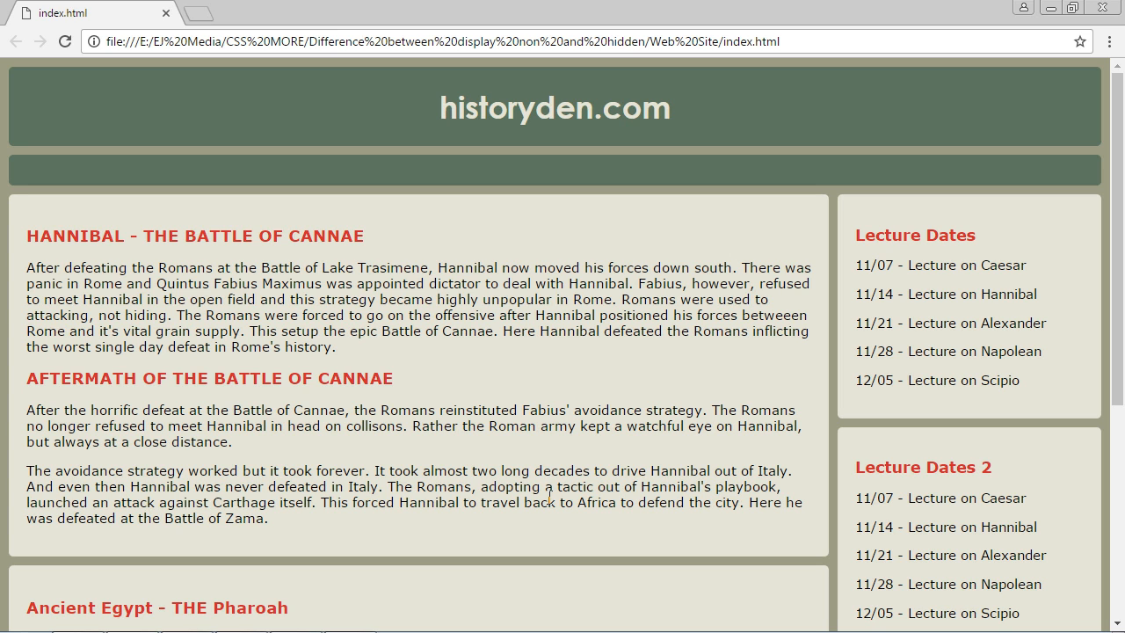
pyautogui.scroll(-3)
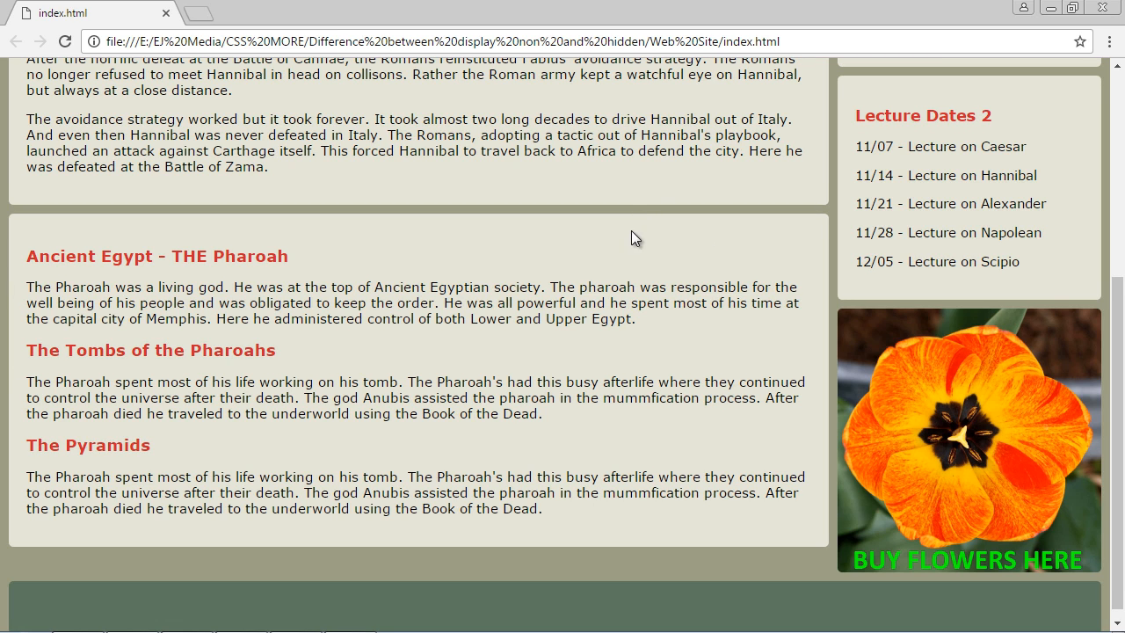
pyautogui.scroll(3)
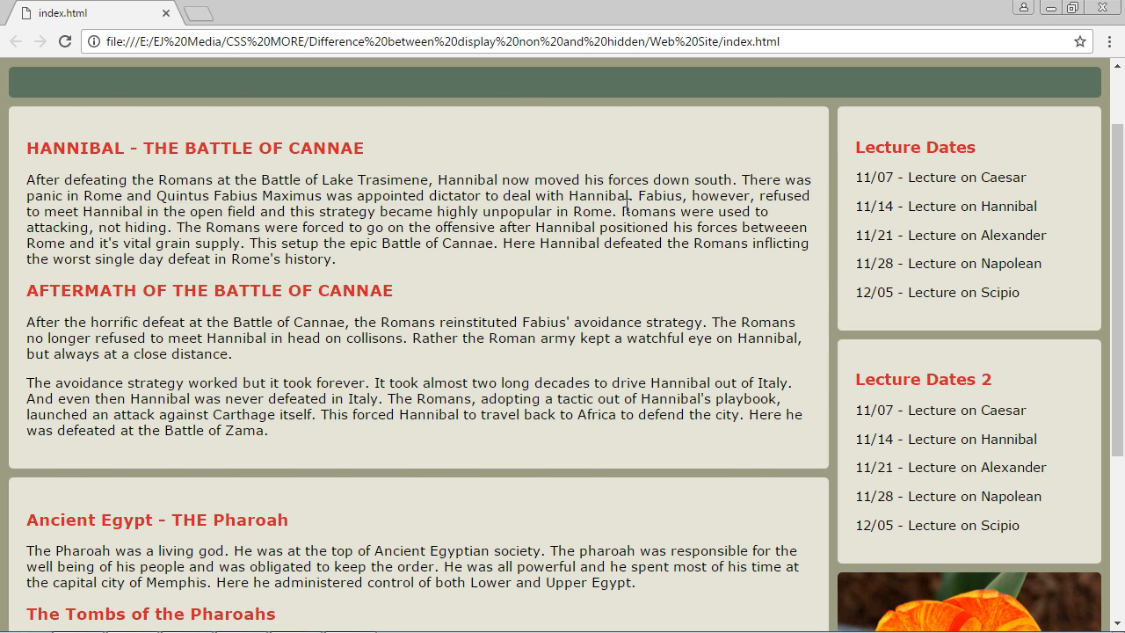
pyautogui.scroll(-3)
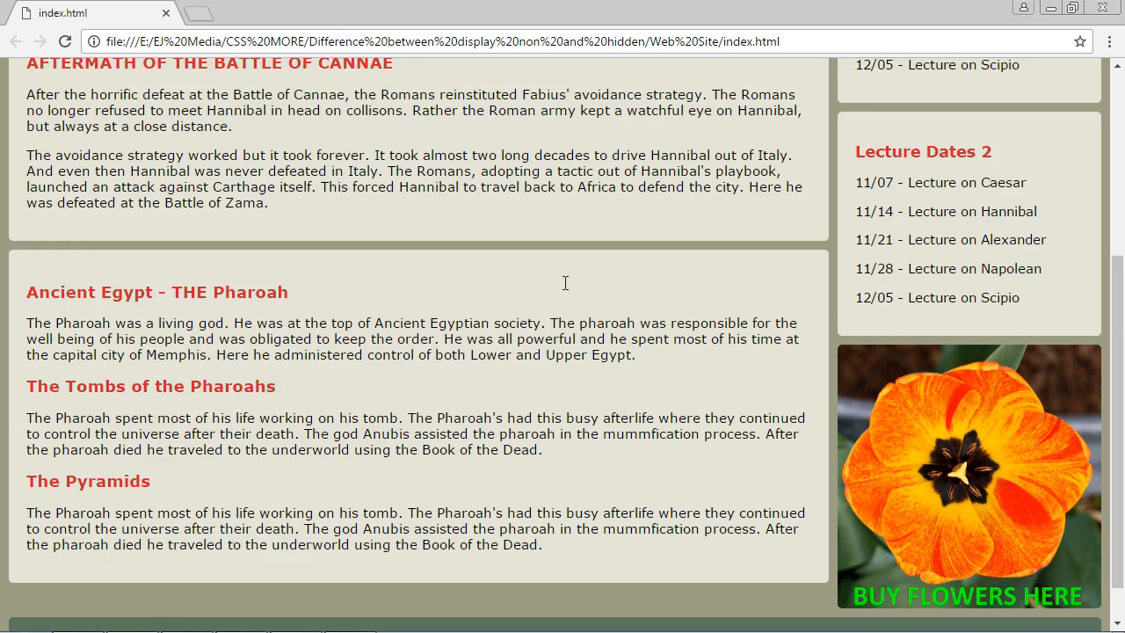
pyautogui.scroll(-3)
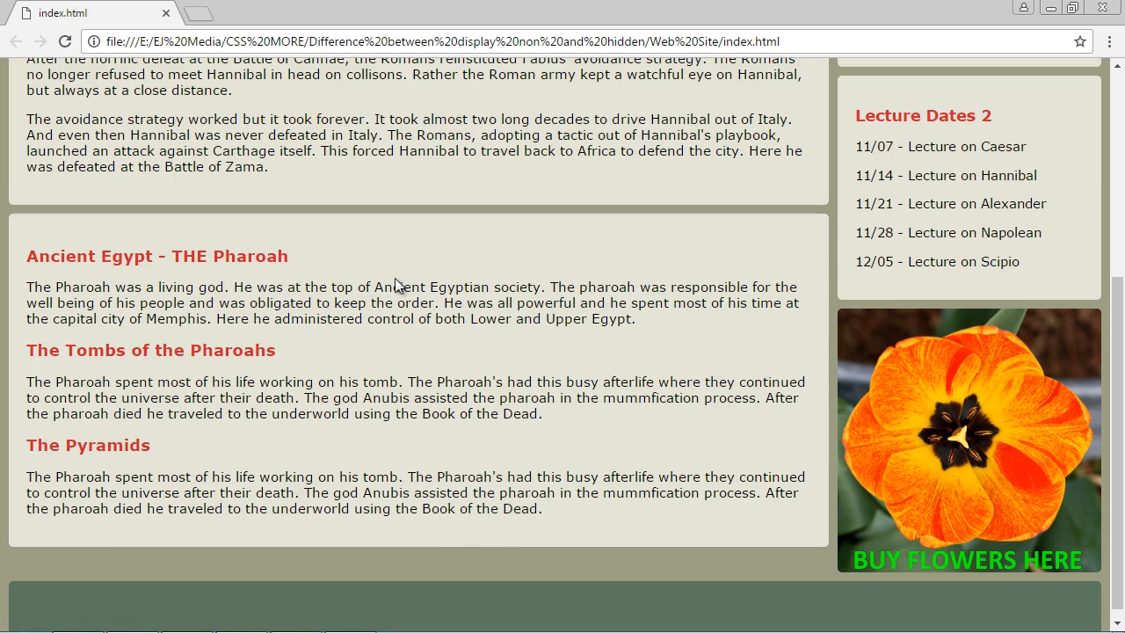
pyautogui.scroll(3)
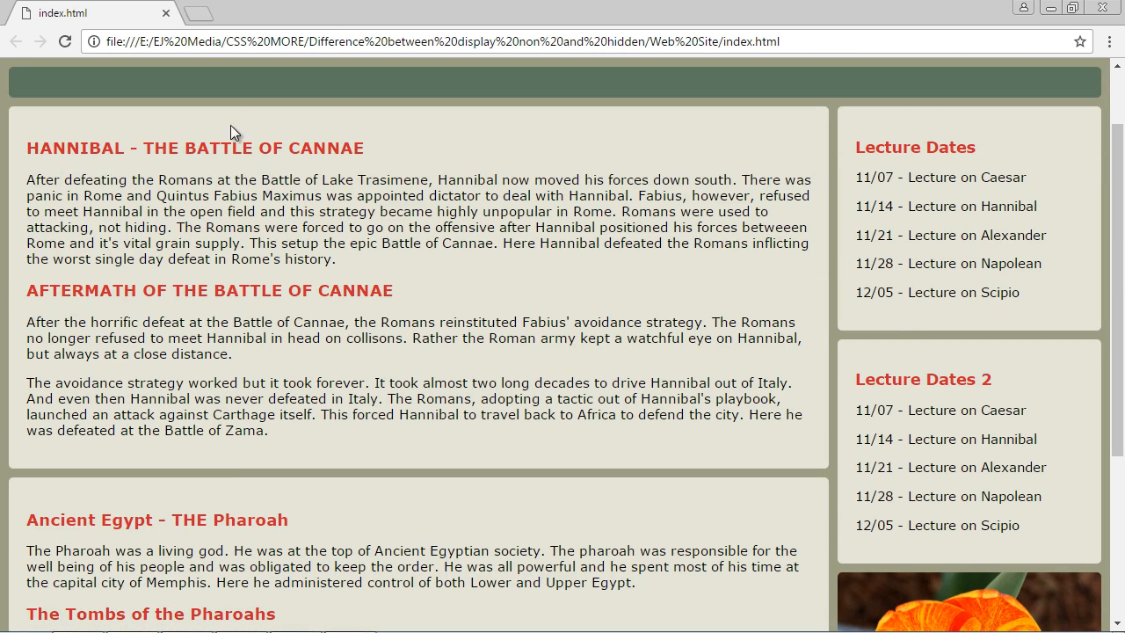
pyautogui.moveTo(1034, 41)
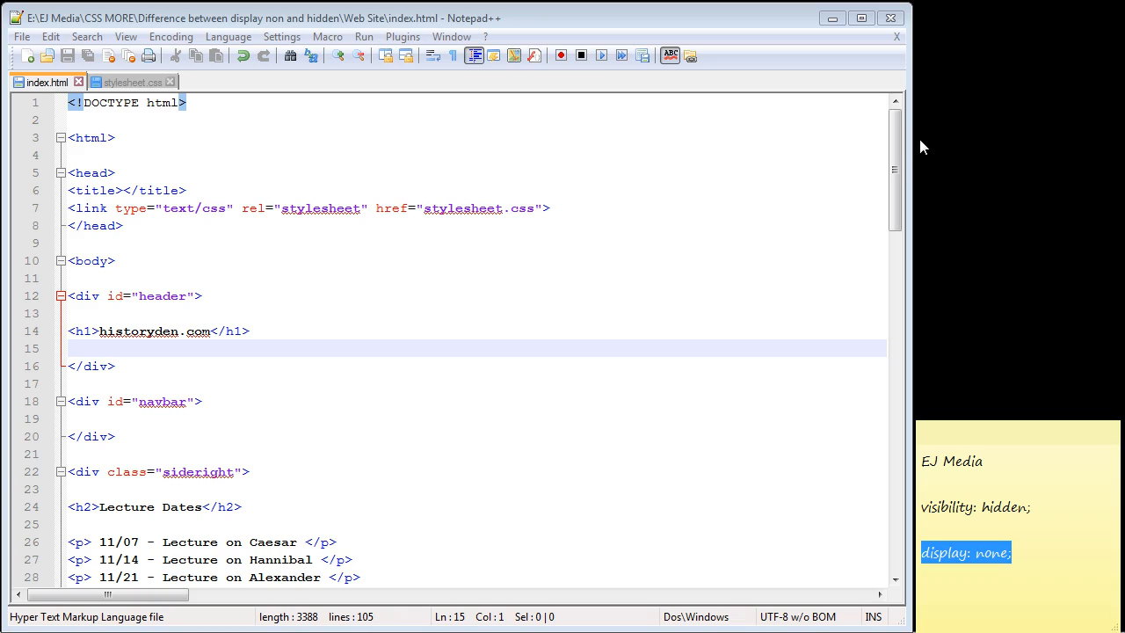
pyautogui.scroll(-3)
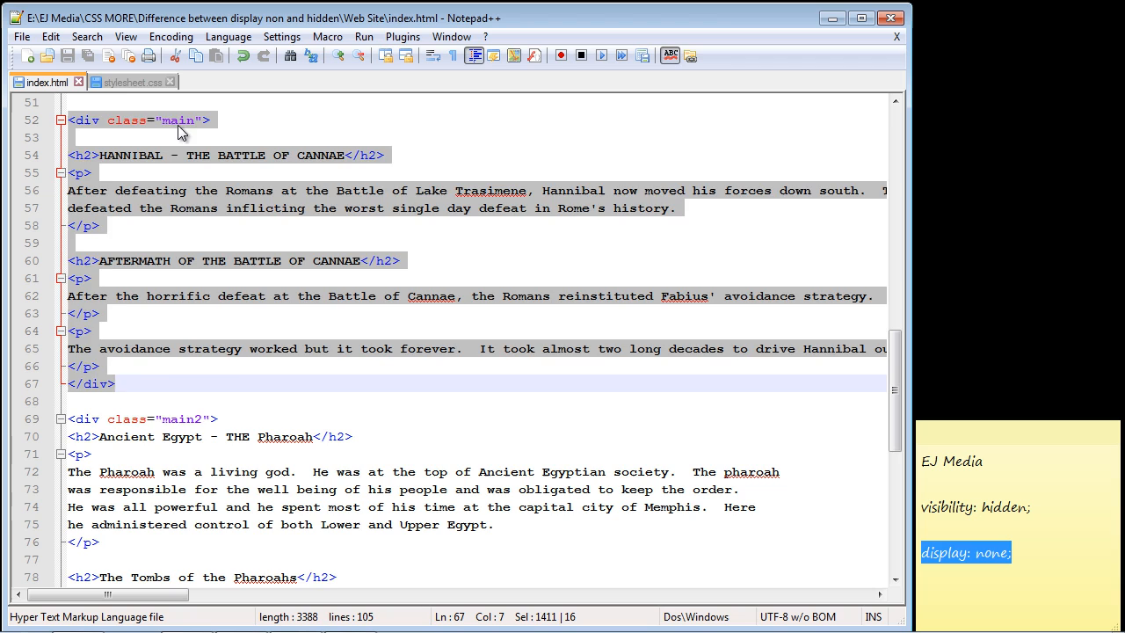
pyautogui.doubleClick(179, 119)
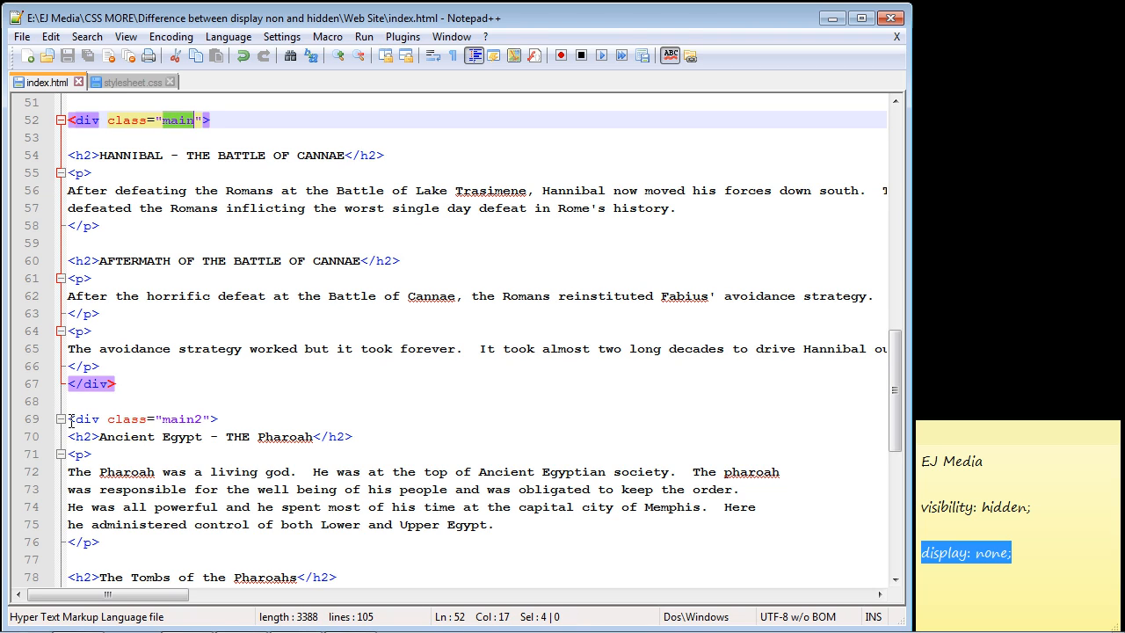
pyautogui.click(203, 418)
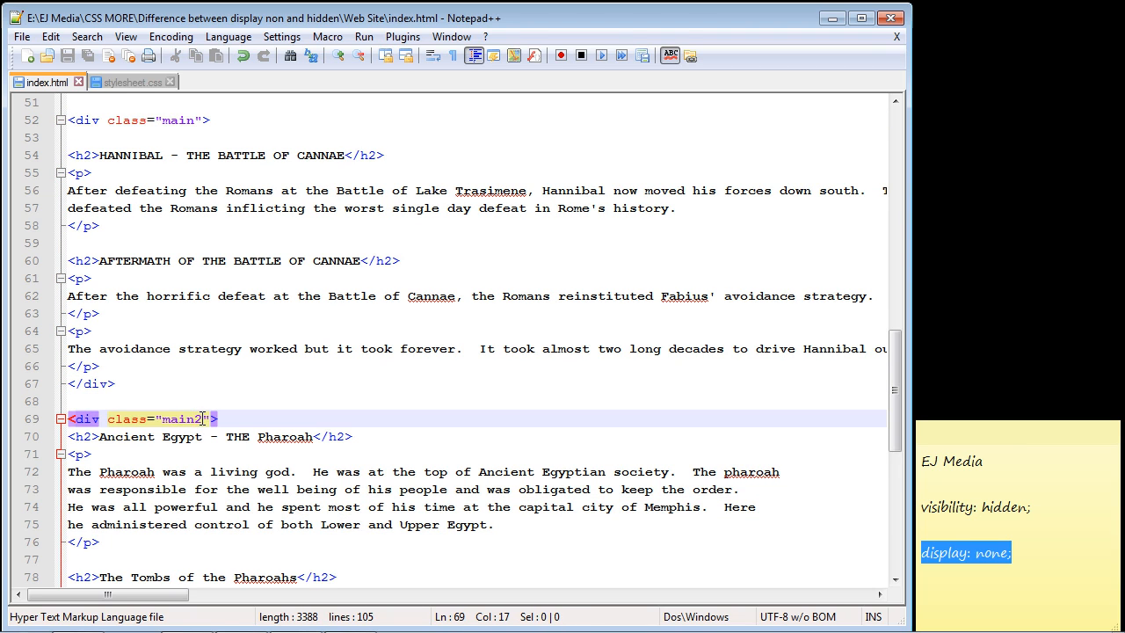
pyautogui.doubleClick(181, 418)
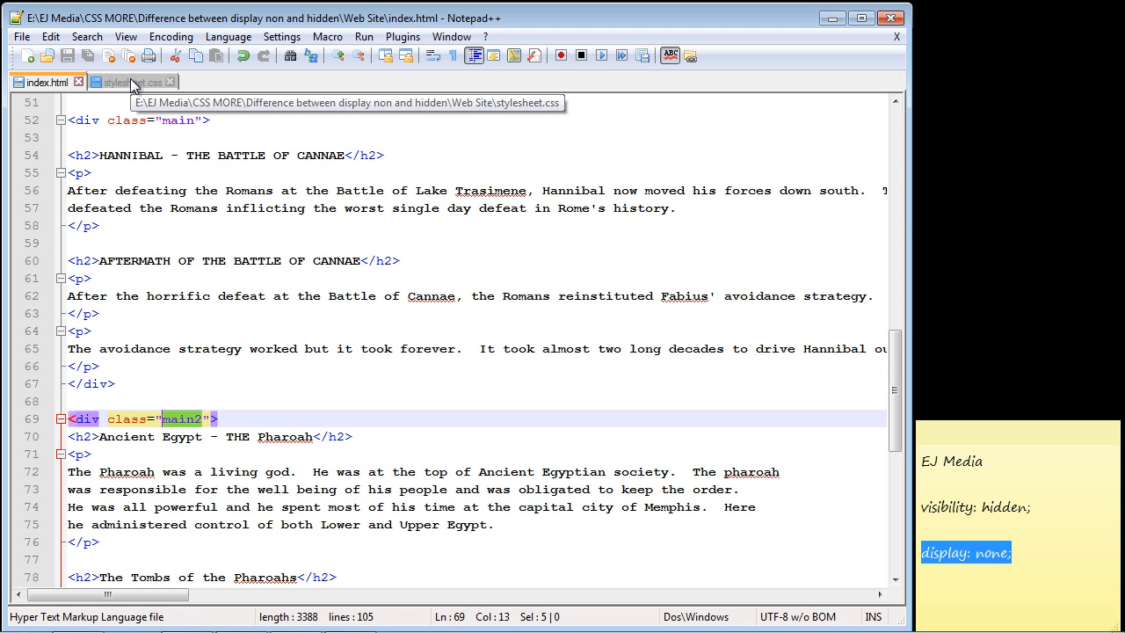
# Step: Add 'visibility: hidden;' to the .main rule in stylesheet.css, then return to index.html
pyautogui.click(131, 83)
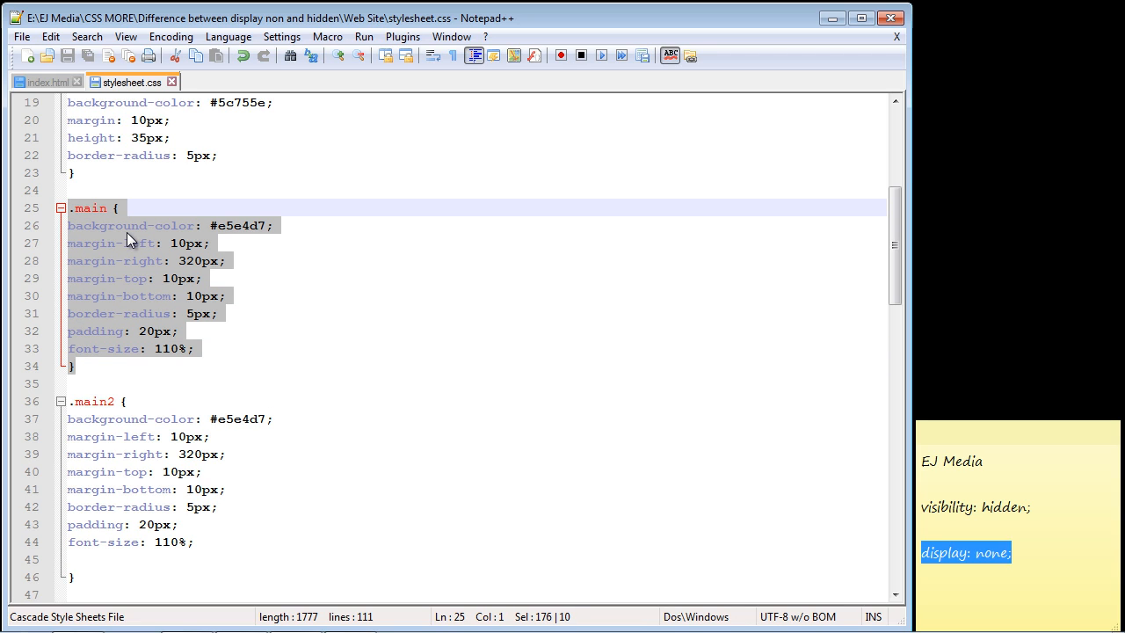
pyautogui.moveTo(137, 257)
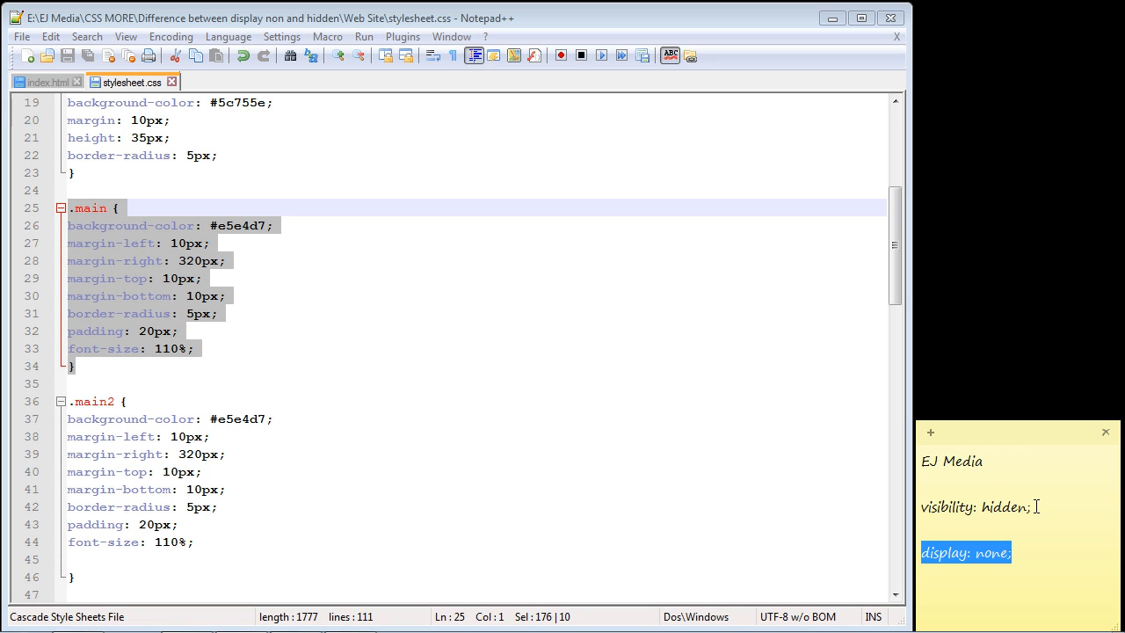
pyautogui.click(229, 349)
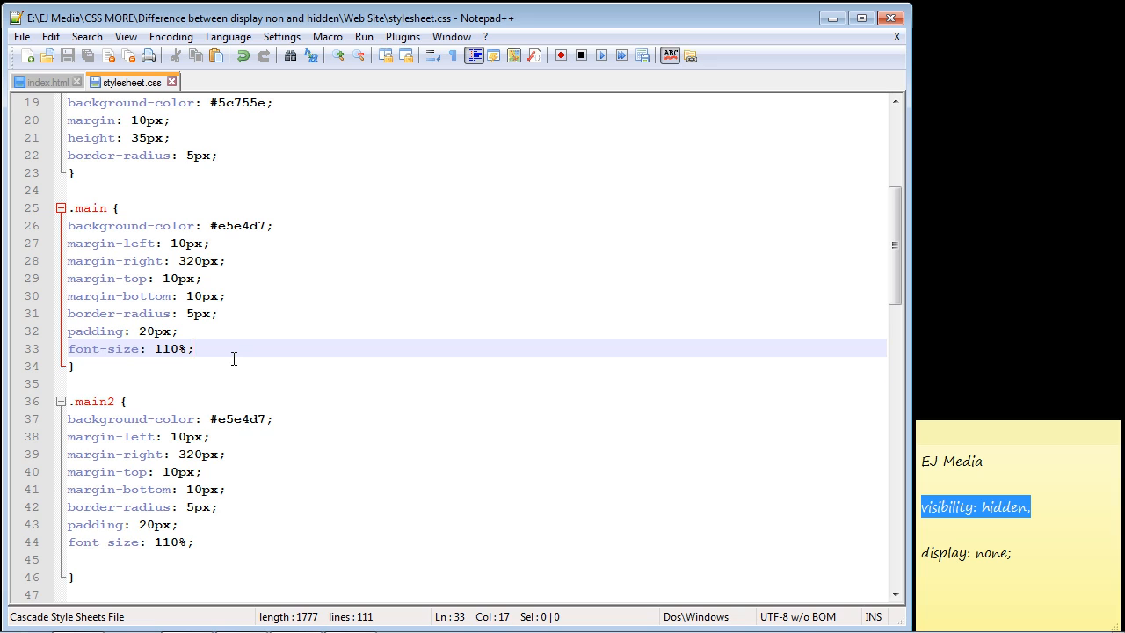
pyautogui.write('visibility: hidden;')
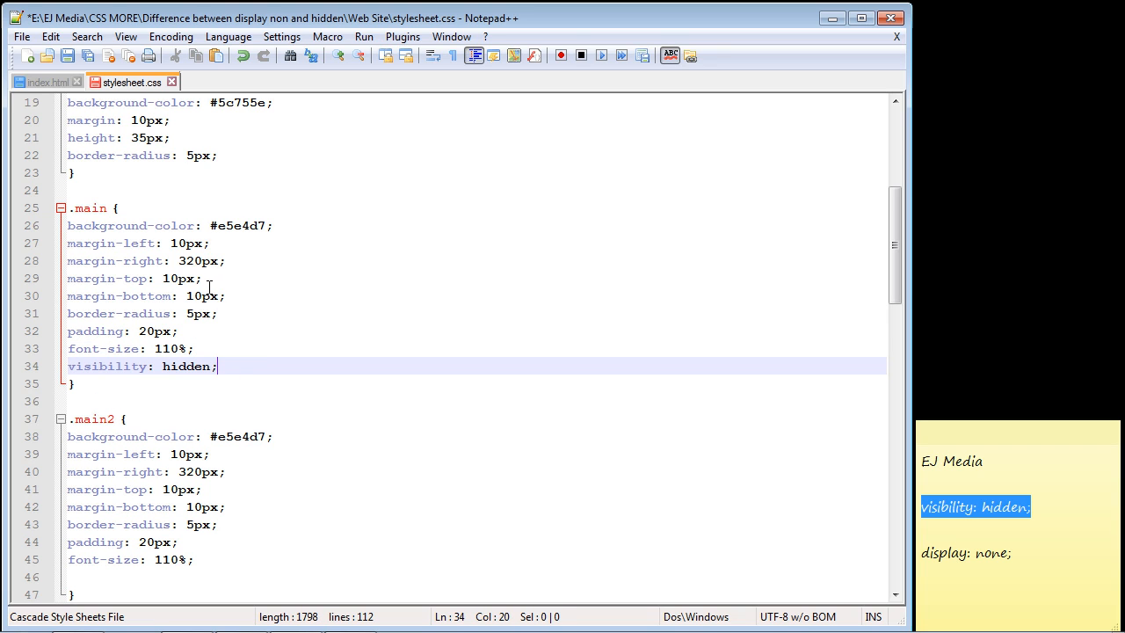
pyautogui.click(42, 82)
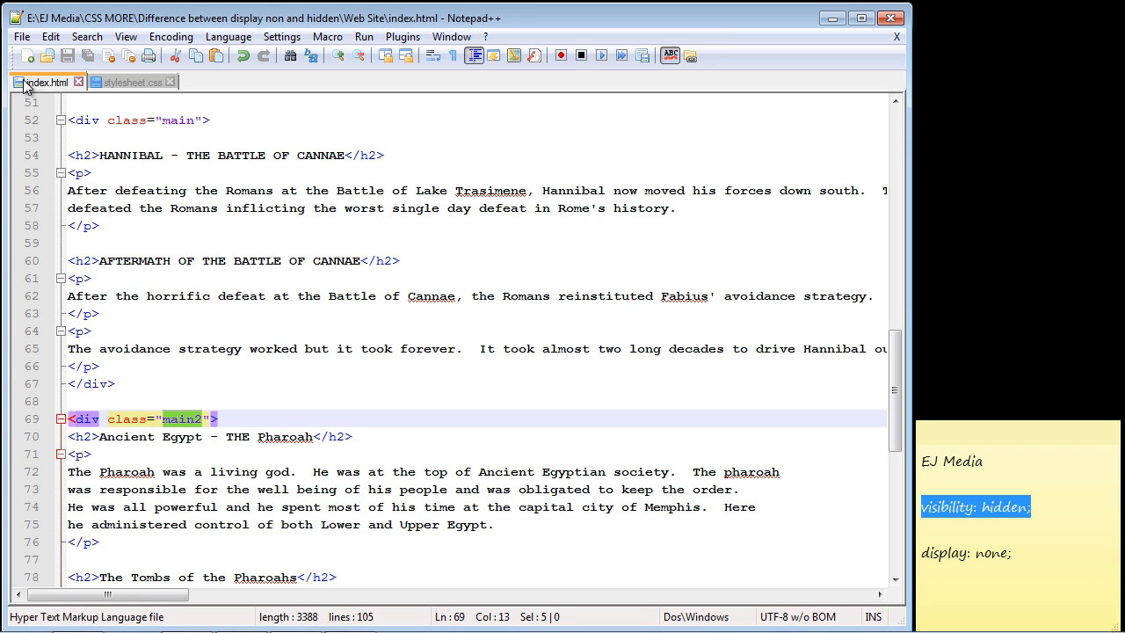
# Step: Relaunch the page in Chrome and inspect the blank gap above Ancient Egypt
pyautogui.click(363, 36)
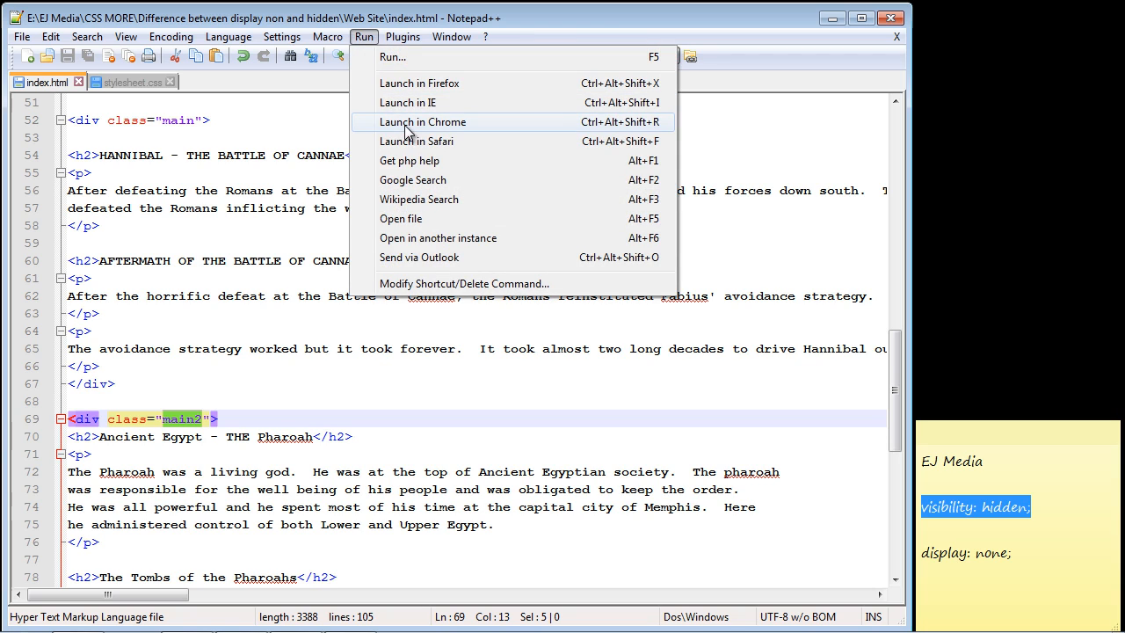
pyautogui.click(423, 121)
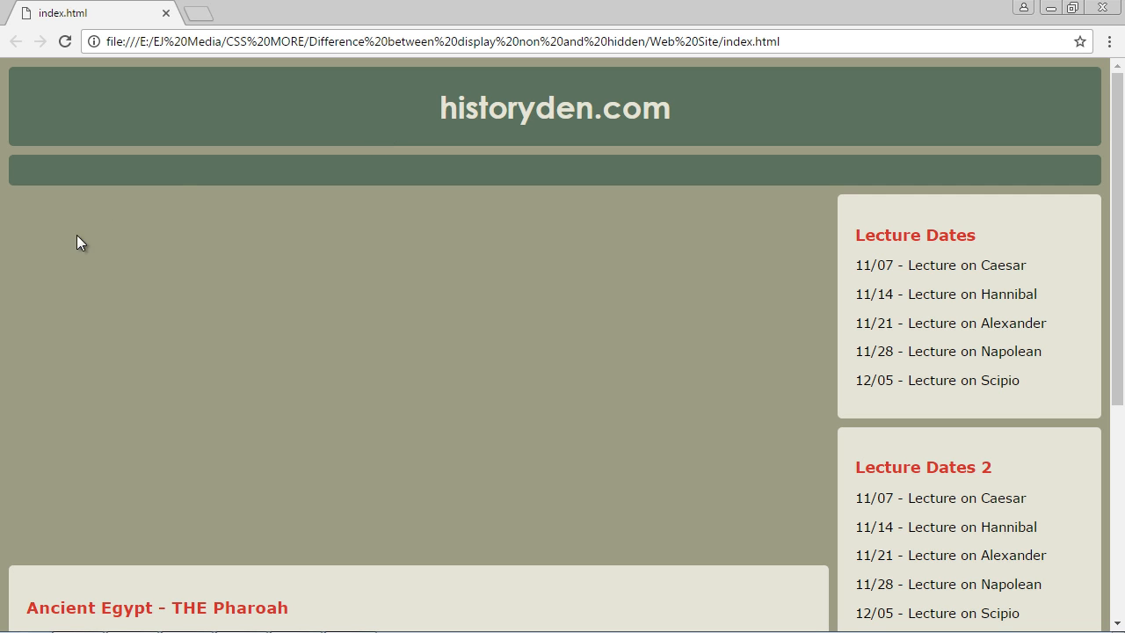
pyautogui.moveTo(639, 261)
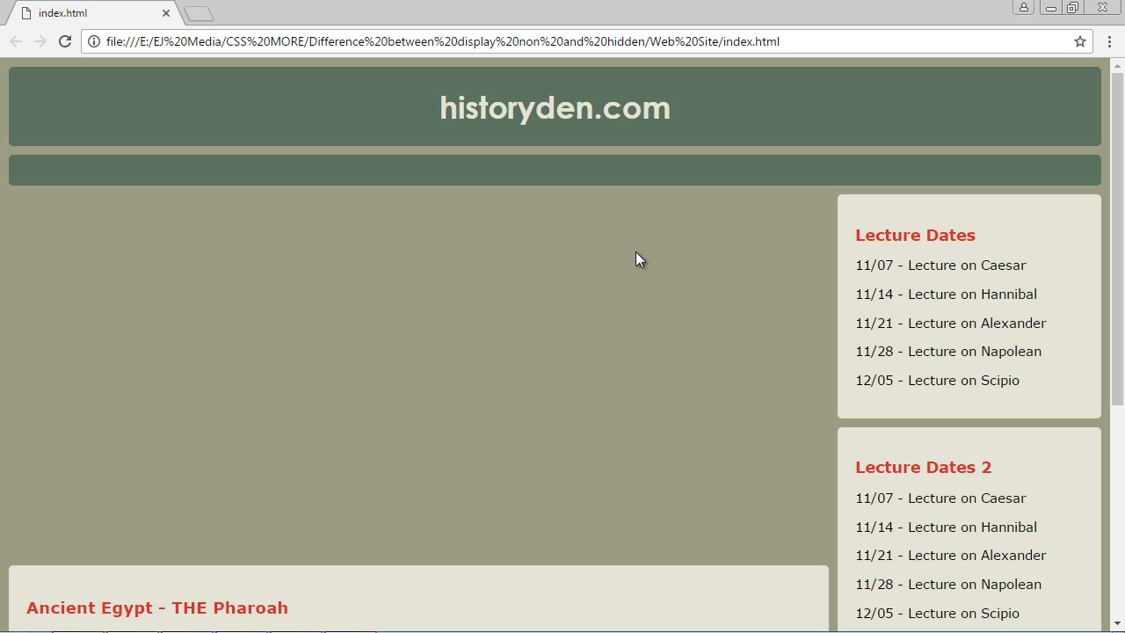
pyautogui.scroll(-3)
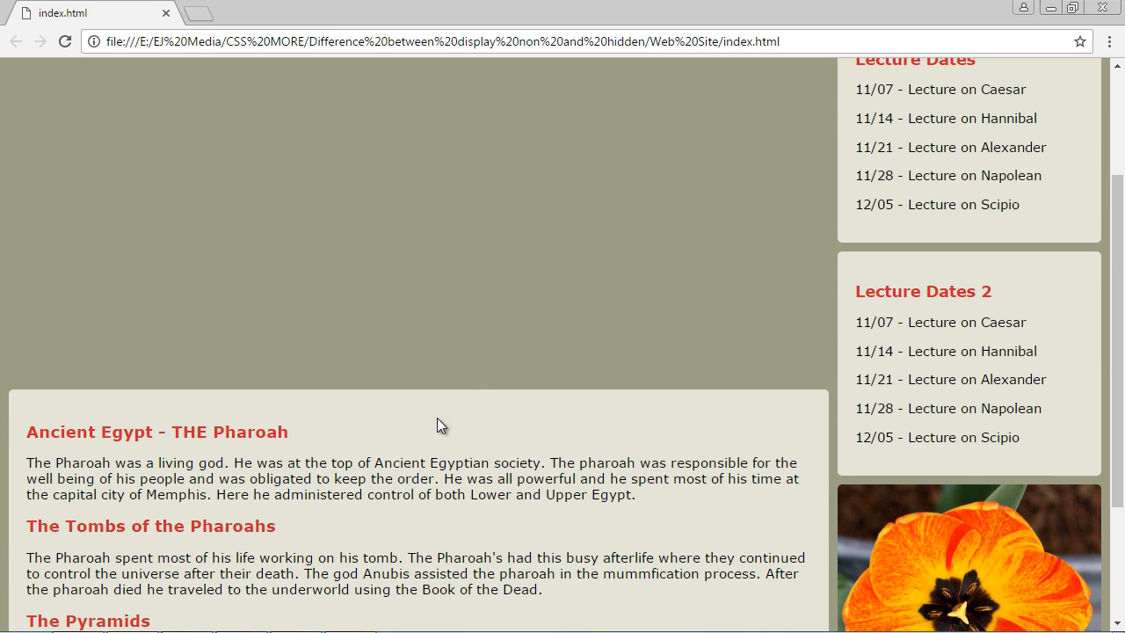
pyautogui.moveTo(372, 423)
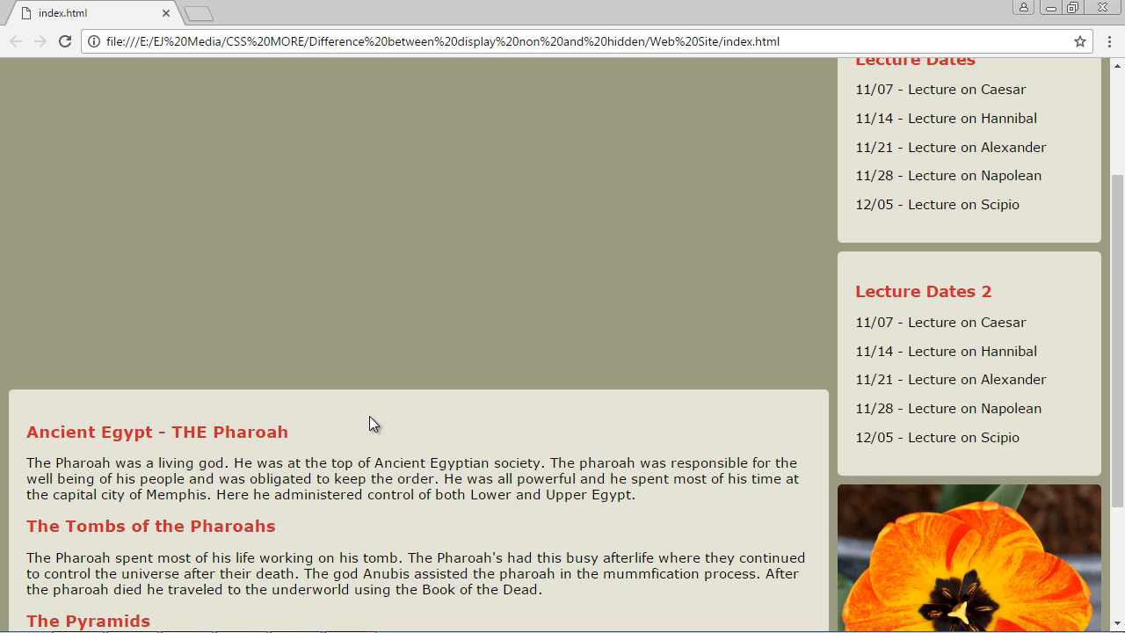
pyautogui.scroll(3)
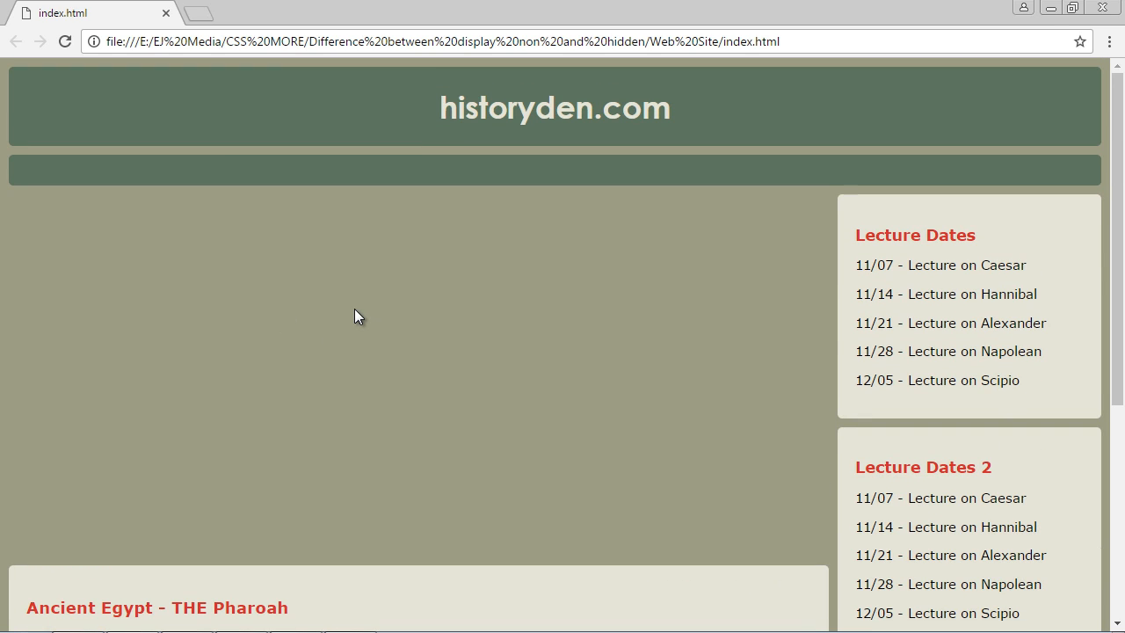
pyautogui.moveTo(19, 241)
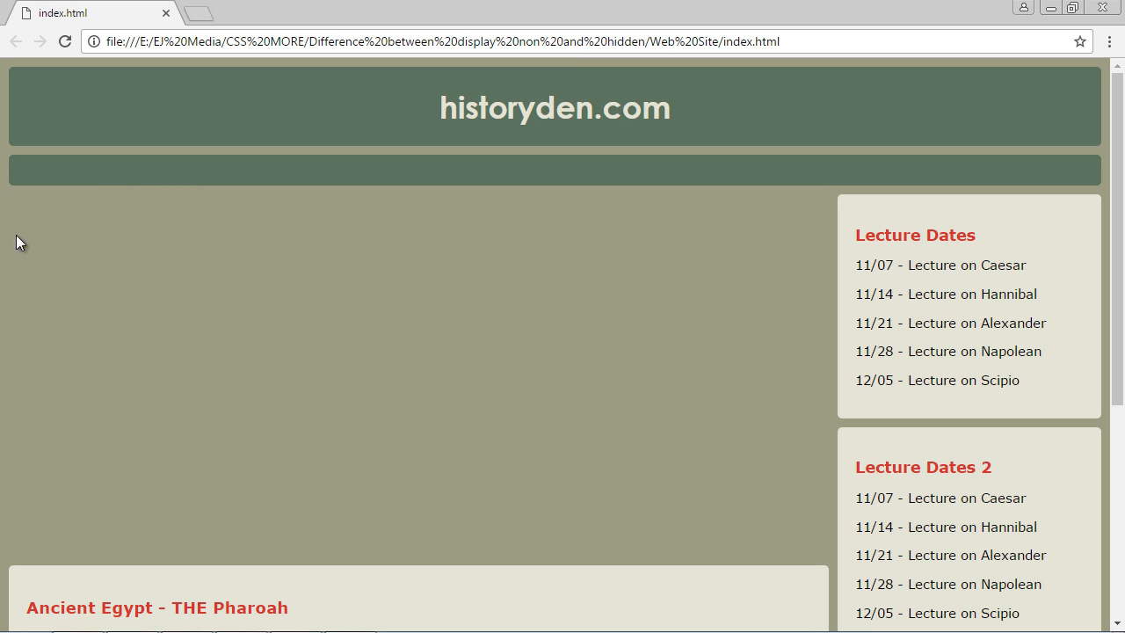
pyautogui.moveTo(86, 265)
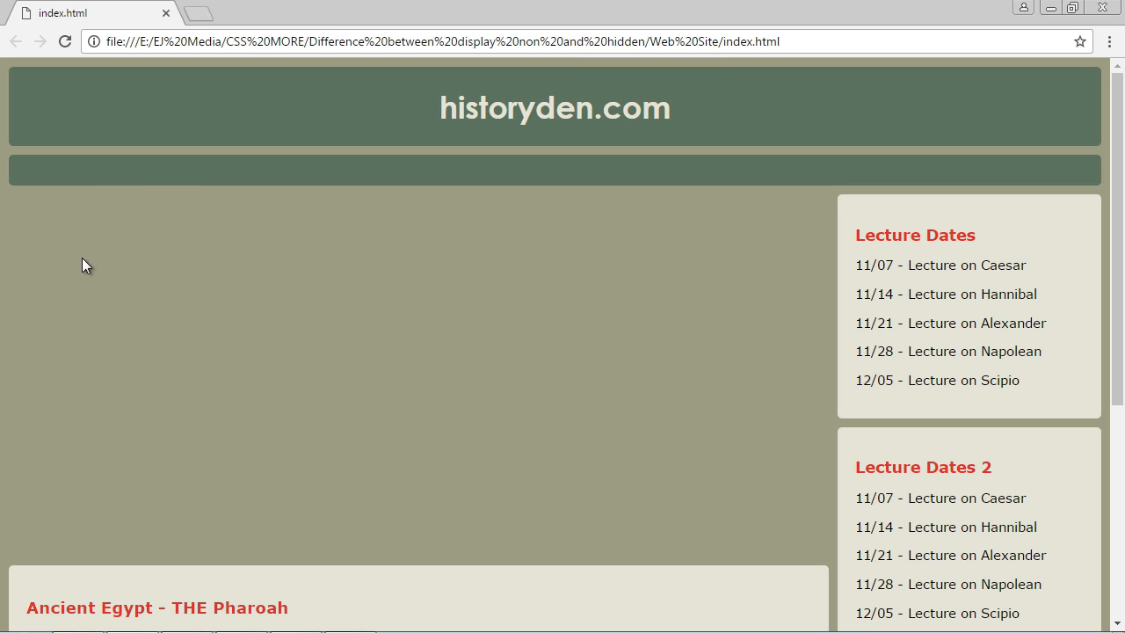
pyautogui.moveTo(143, 240)
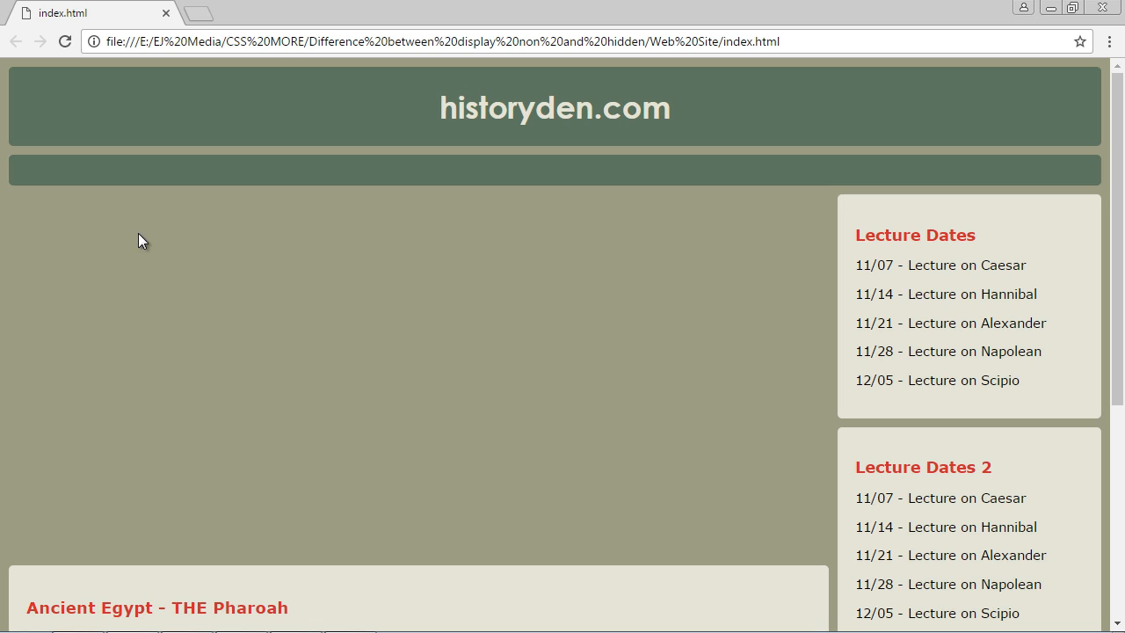
pyautogui.moveTo(283, 256)
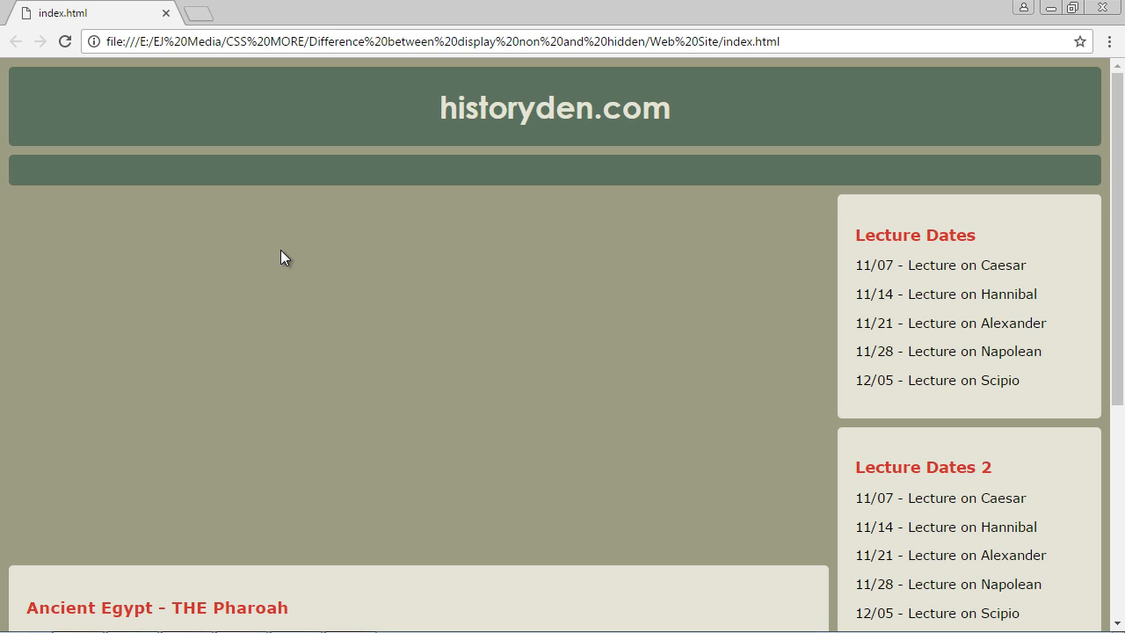
pyautogui.moveTo(329, 492)
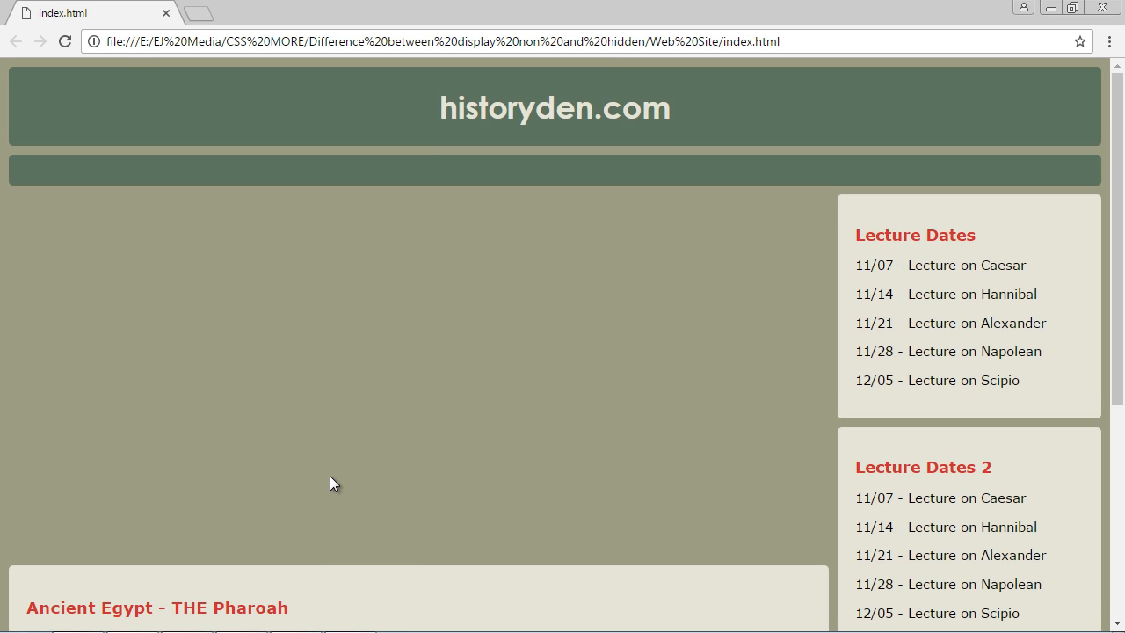
pyautogui.moveTo(1063, 37)
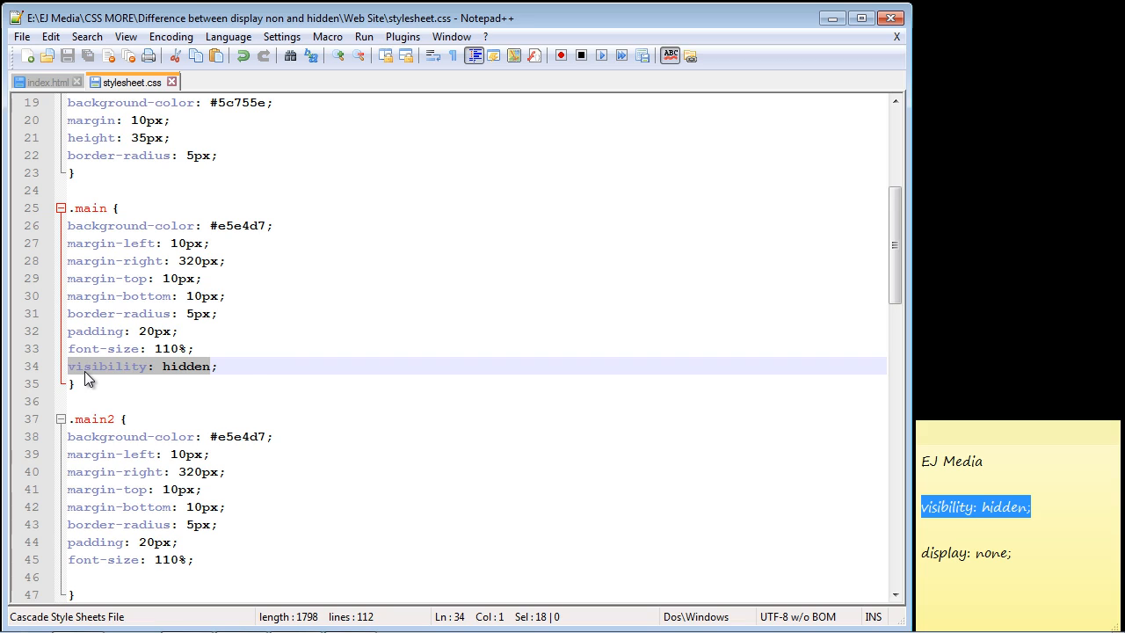
# Step: Change the .main rule to 'display: none;' and relaunch the page in Chrome
pyautogui.write('display: none;')
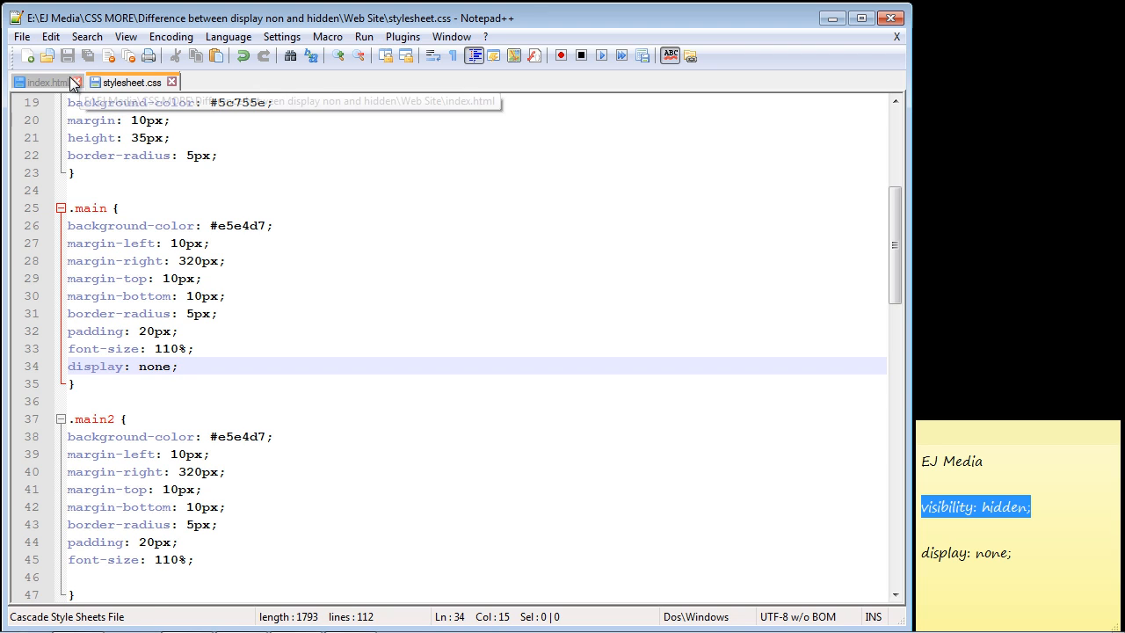
pyautogui.click(363, 36)
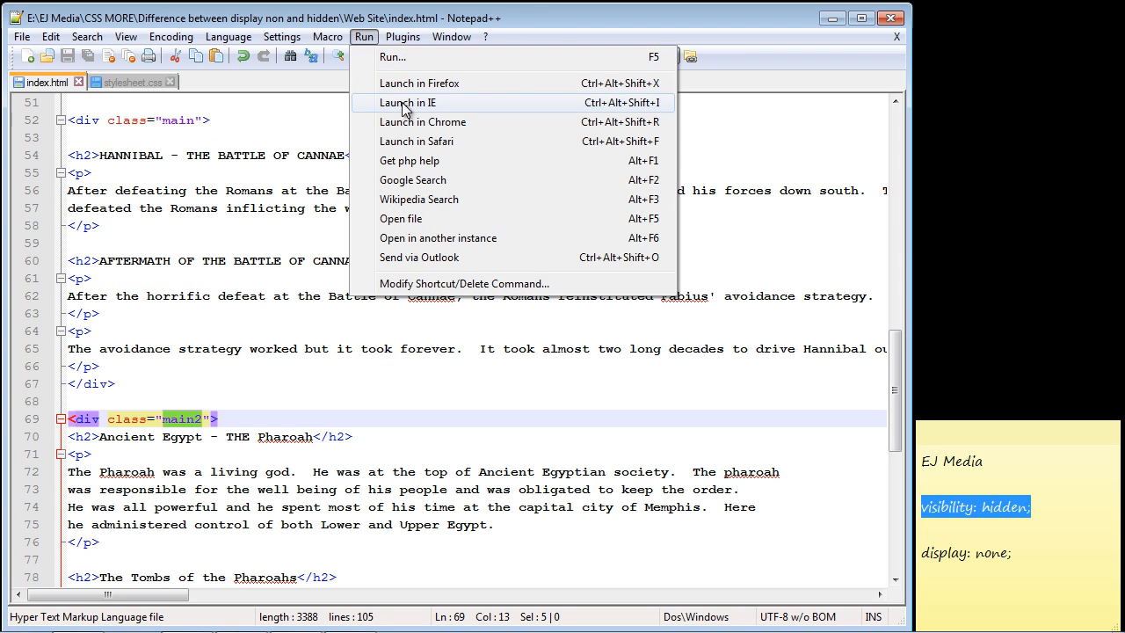
pyautogui.click(422, 121)
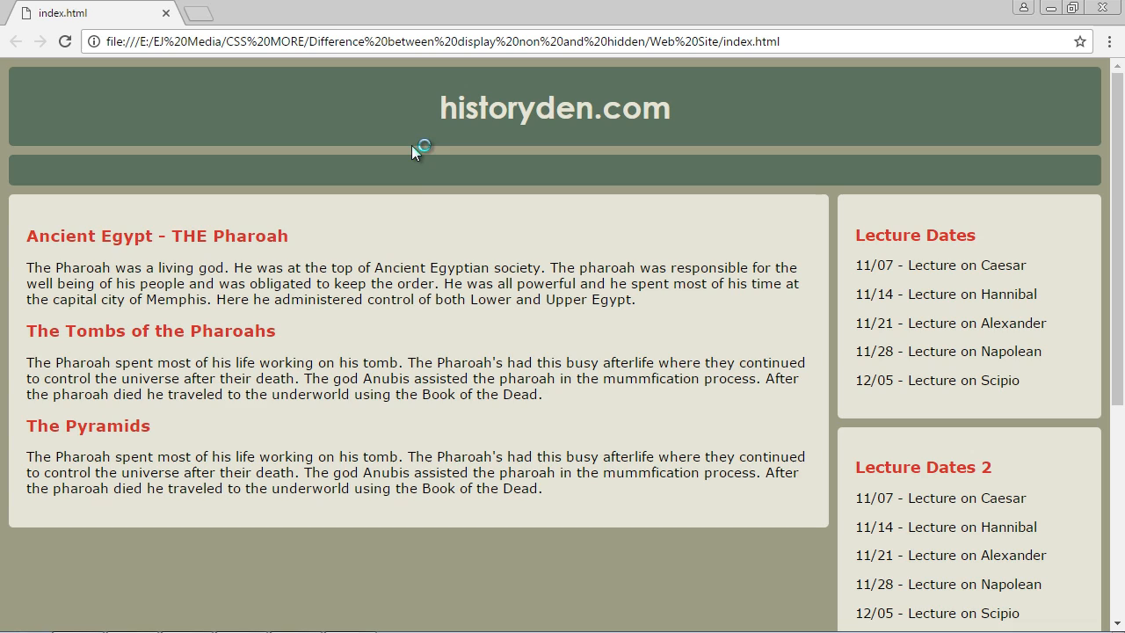
# Step: Highlight part of the Pyramids paragraph on the page, now led by Ancient Egypt
pyautogui.moveTo(472, 472); pyautogui.dragTo(649, 472)
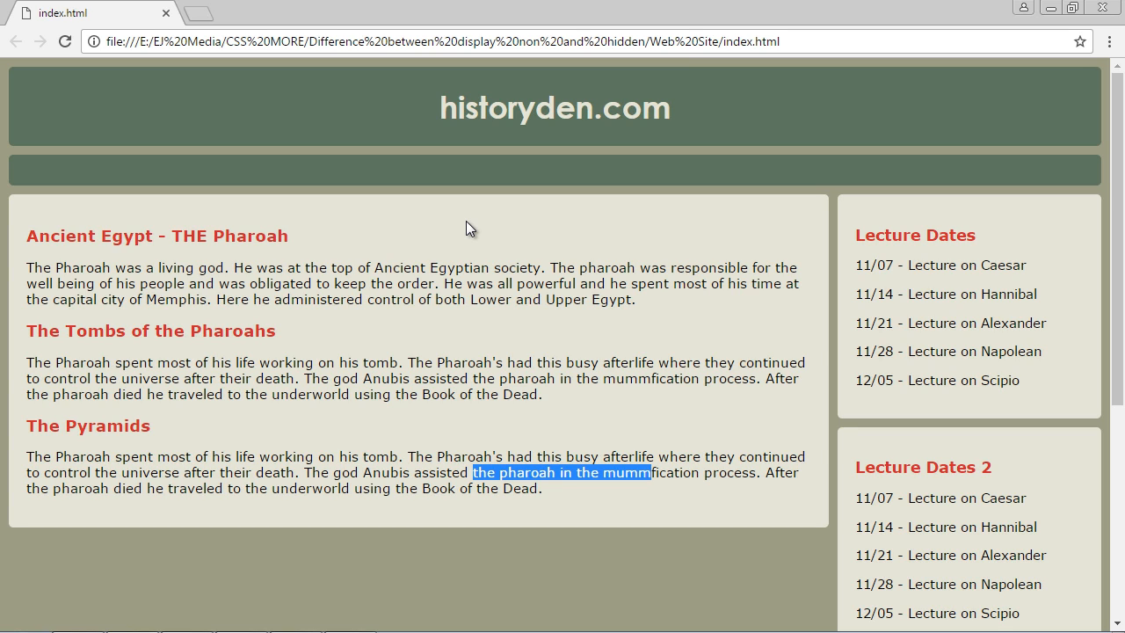
pyautogui.moveTo(478, 228)
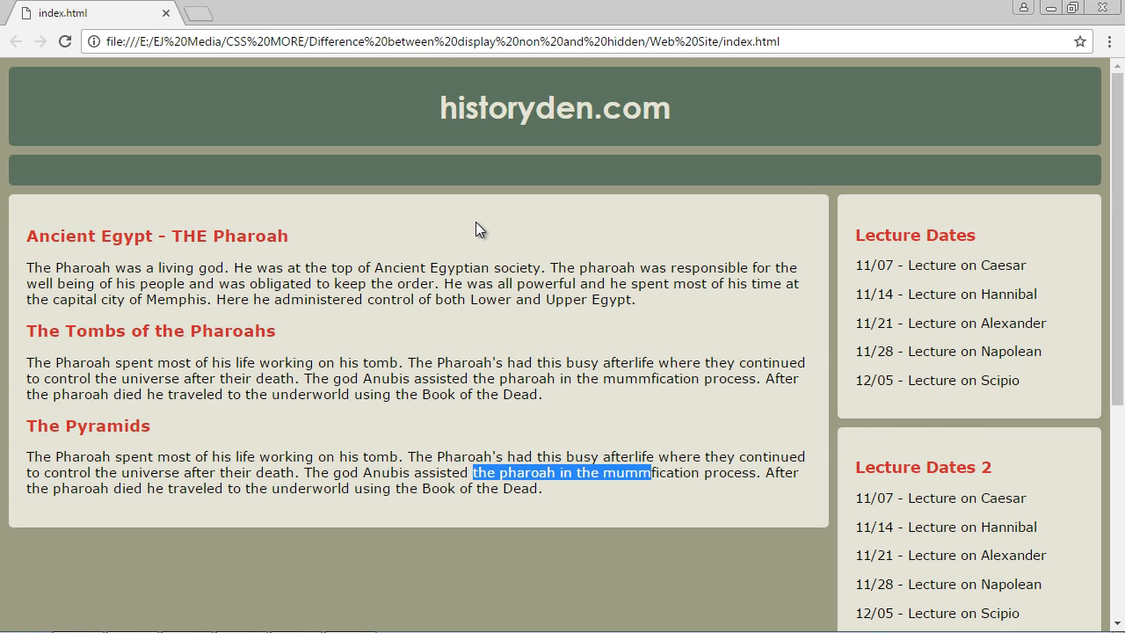